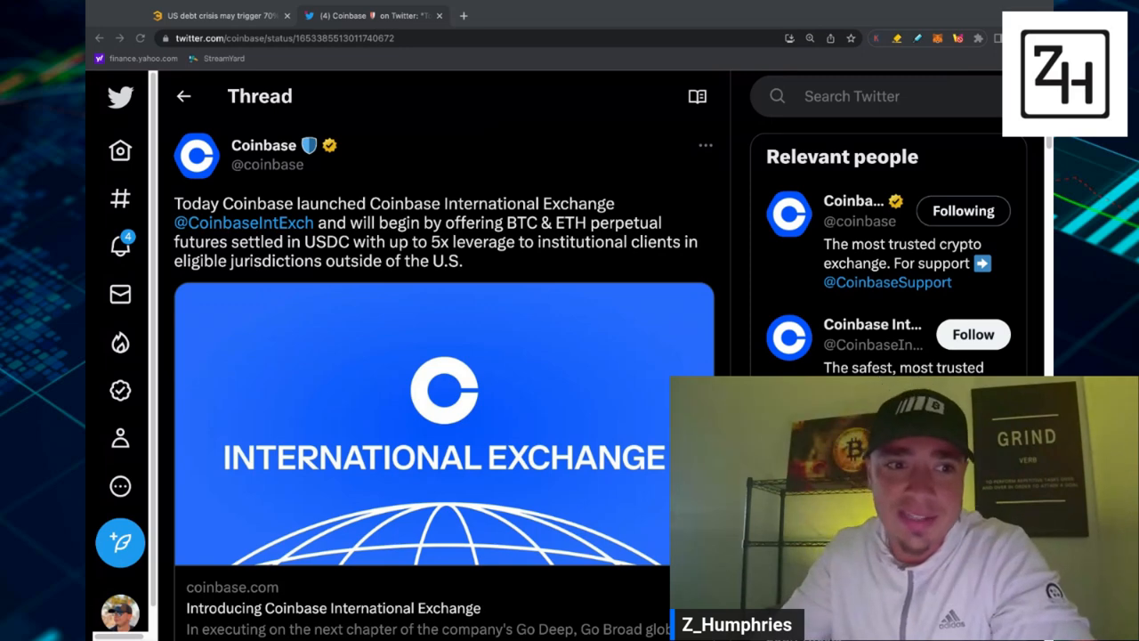
mouse_move(677, 372)
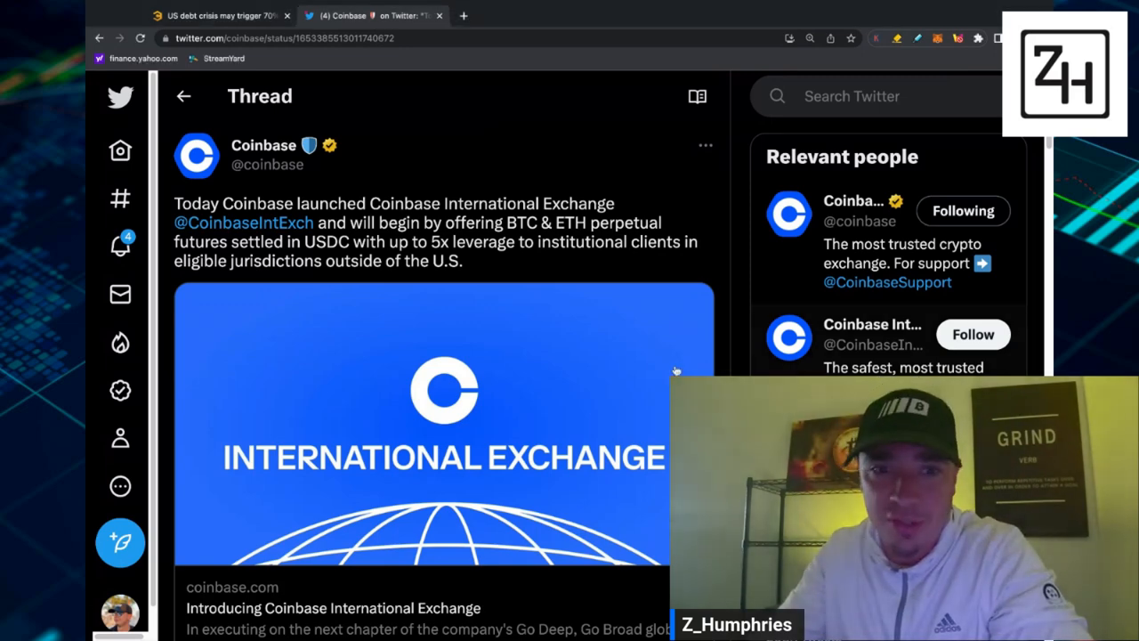
Scroll down Coinbase's thread to the '2/' reply about building trusted products to expand crypto adoption
scroll("down", 3)
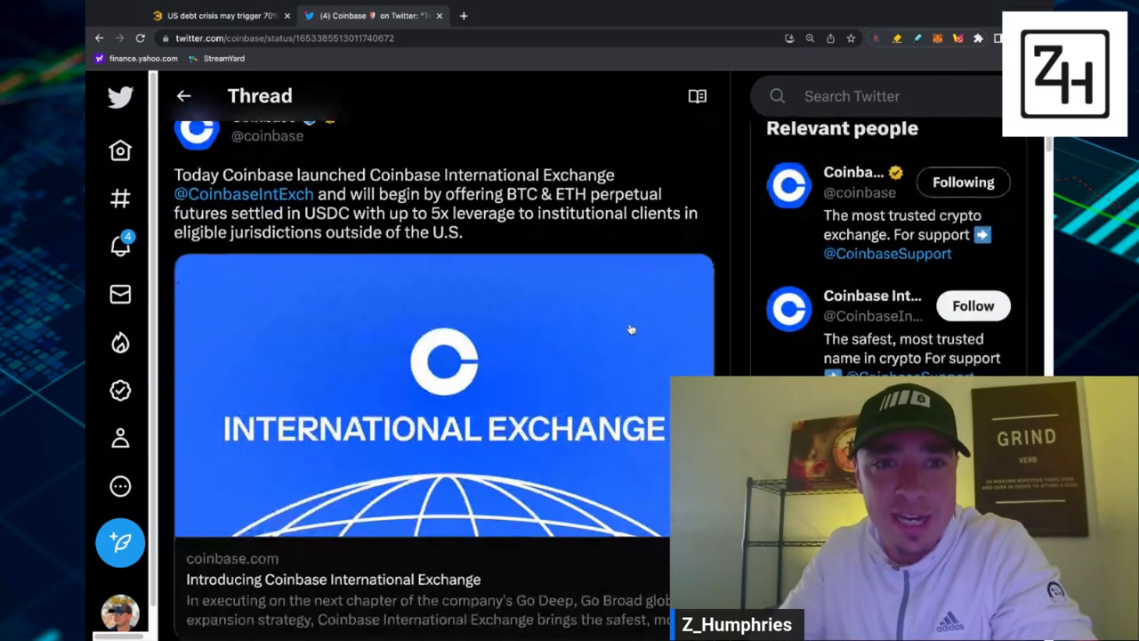
scroll("up", 3)
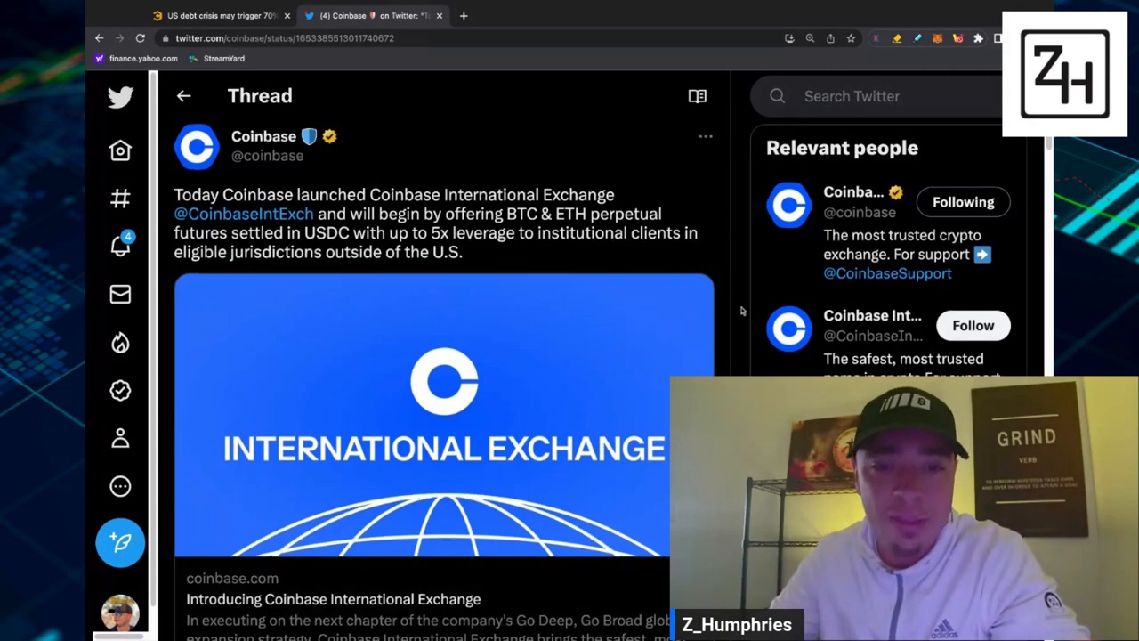
scroll("down", 3)
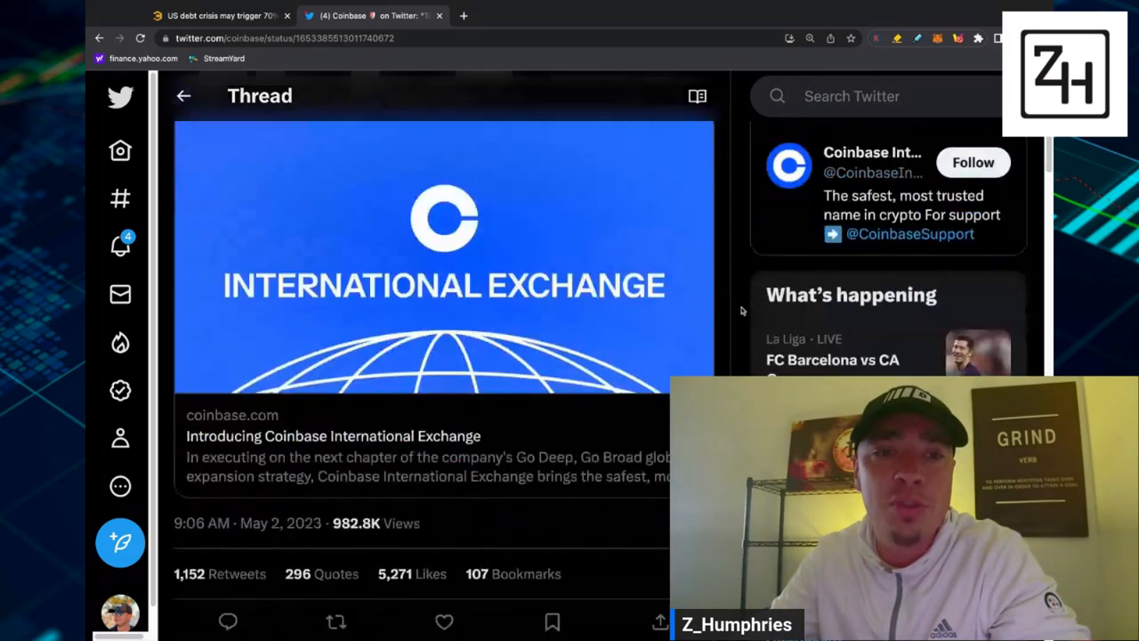
scroll("down", 3)
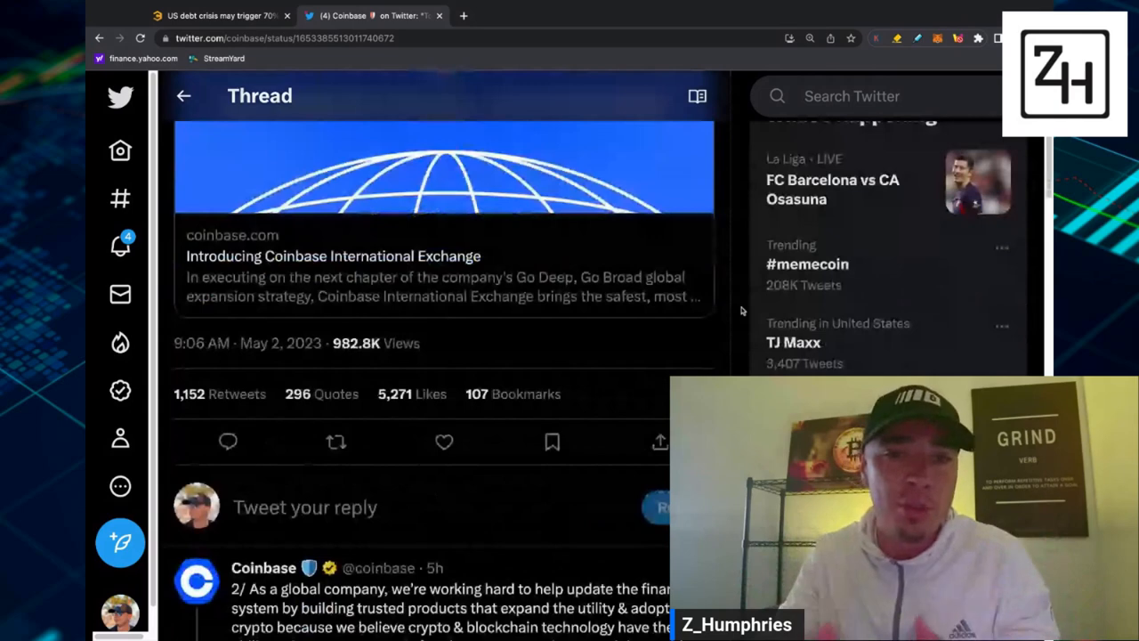
scroll("down", 3)
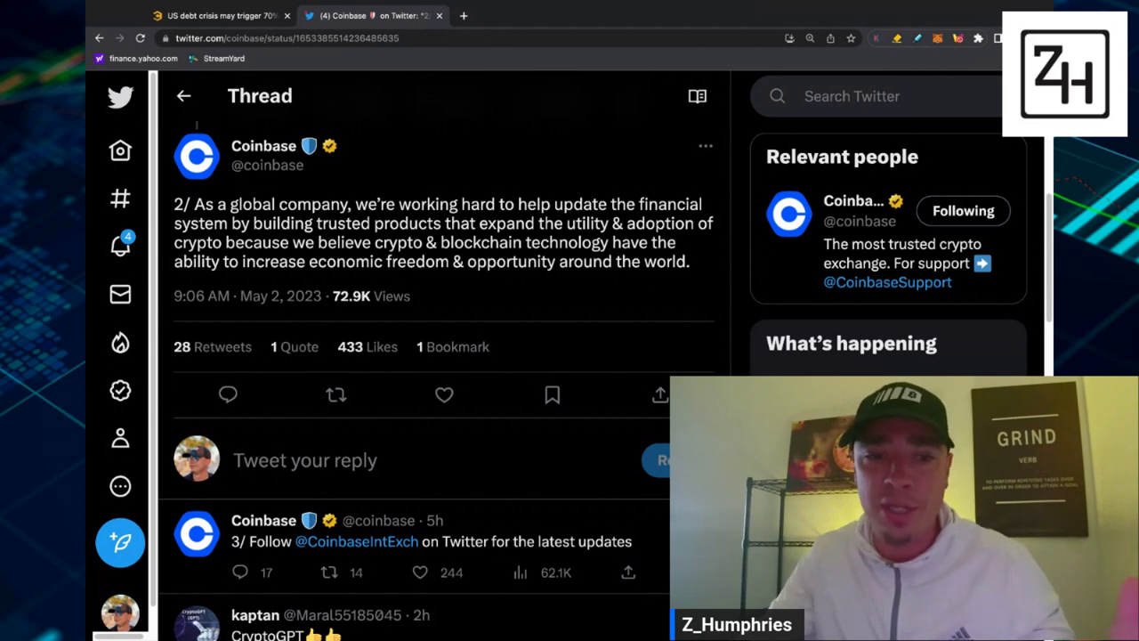
scroll("down", 3)
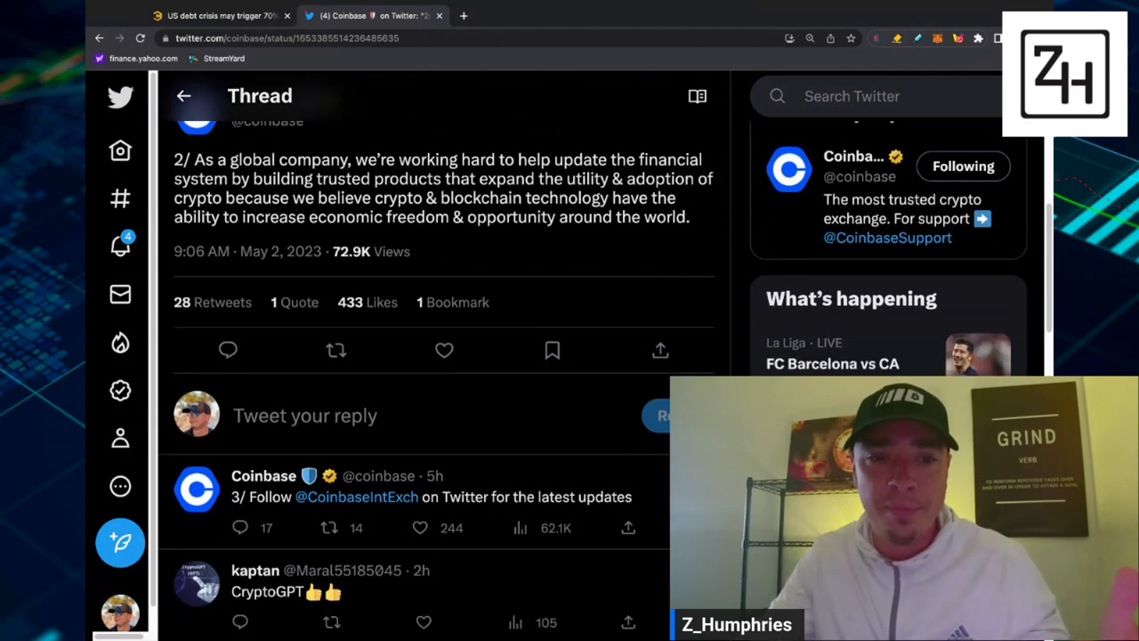
scroll("down", 3)
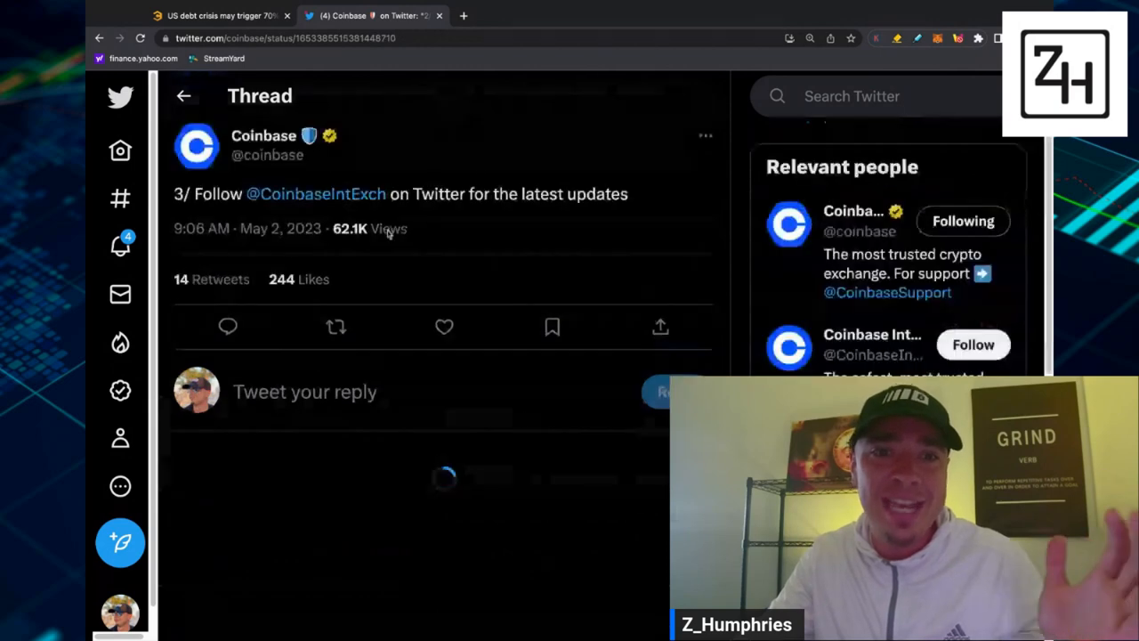
mouse_move(315, 194)
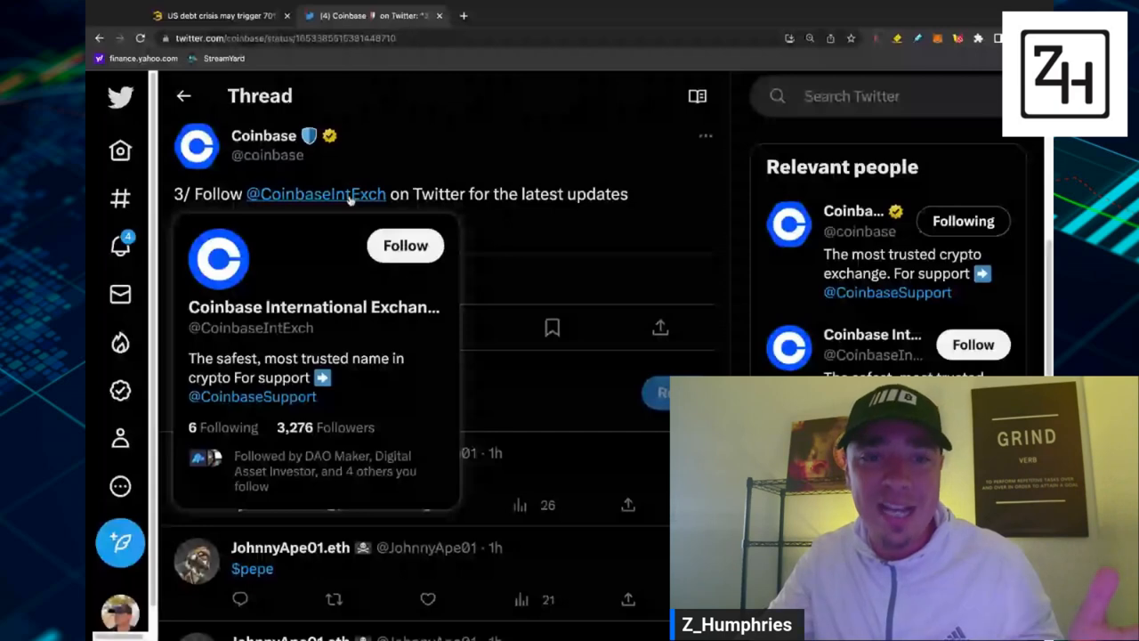
left_click(316, 192)
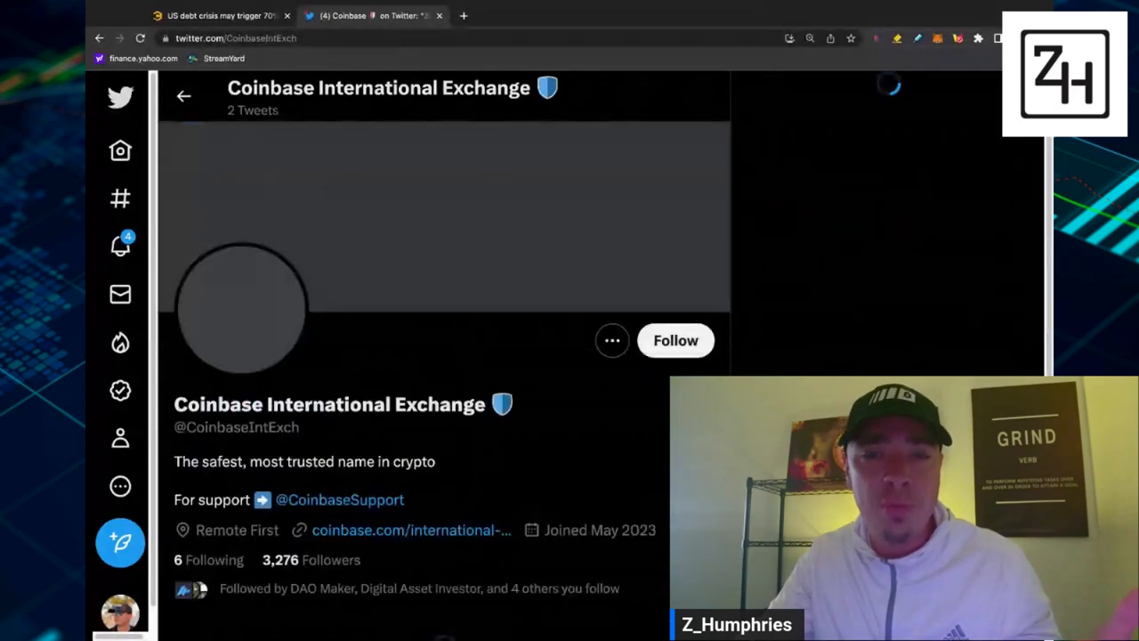
scroll("down", 3)
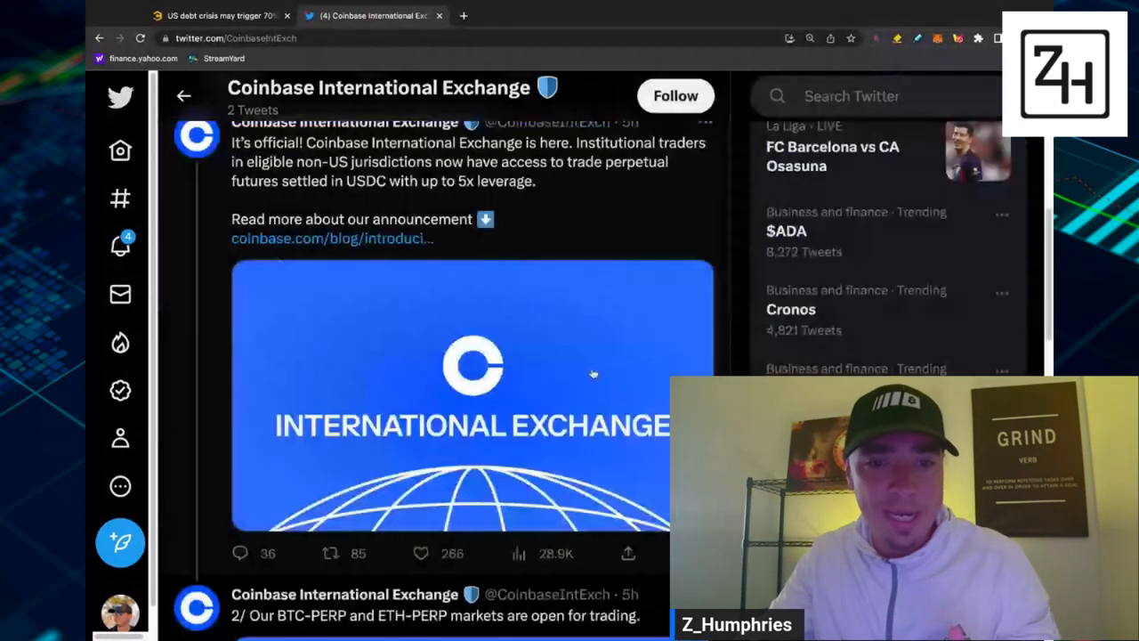
scroll("down", 3)
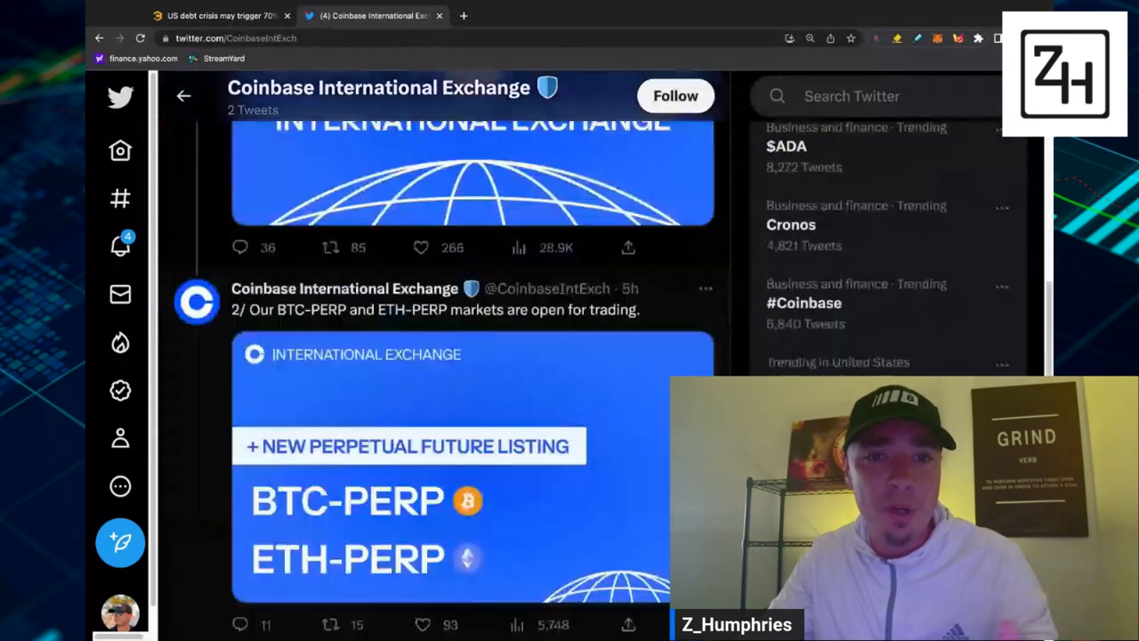
scroll("down", 3)
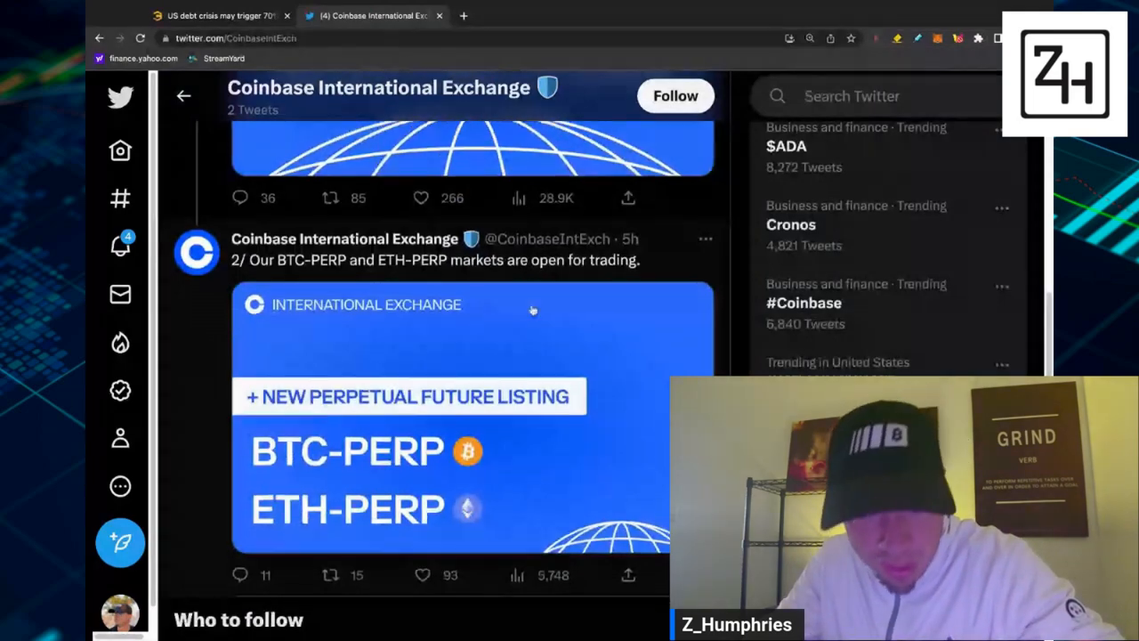
scroll("down", 3)
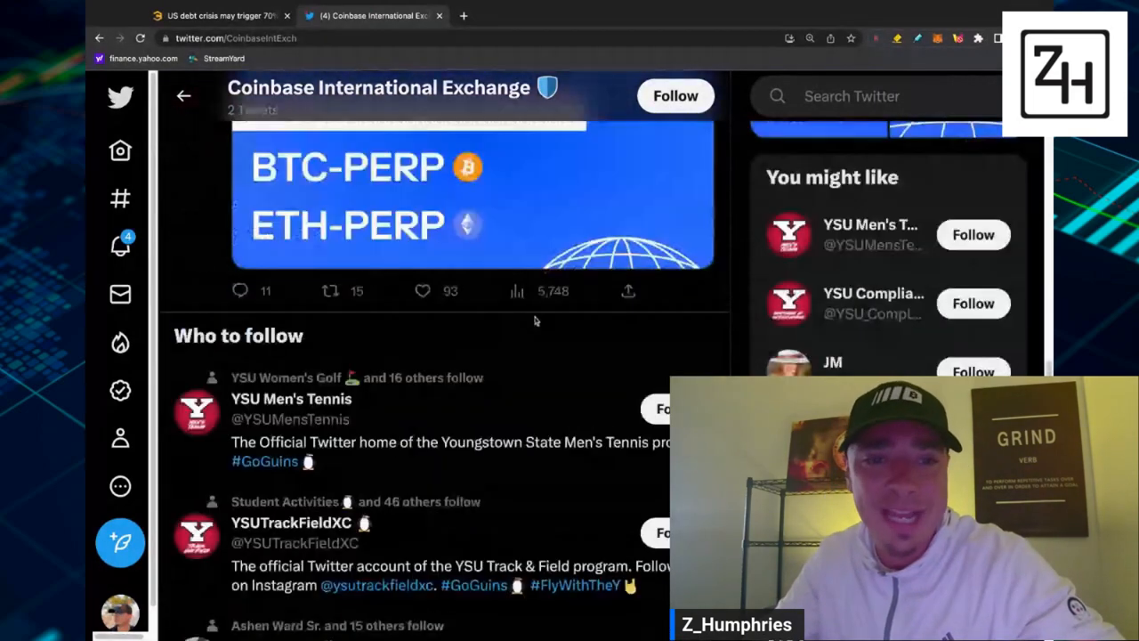
scroll("up", 3)
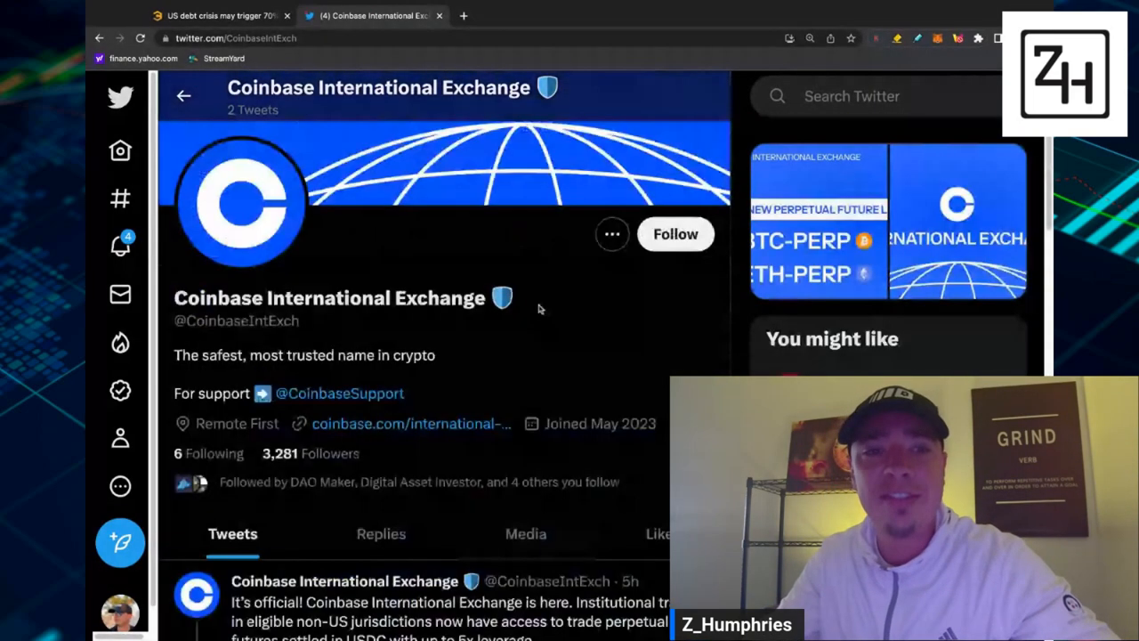